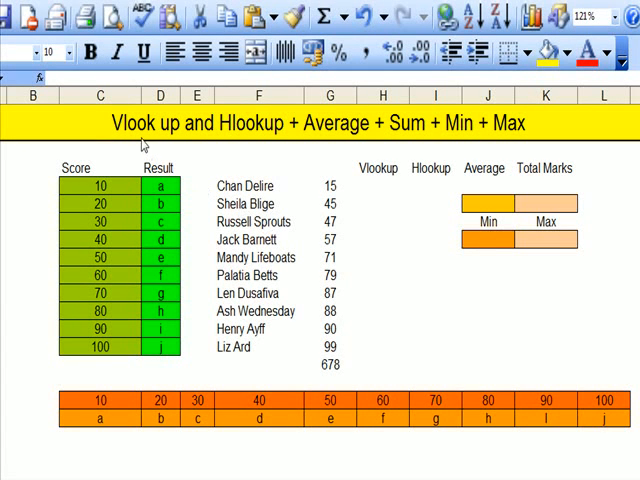
mouse_move(227, 138)
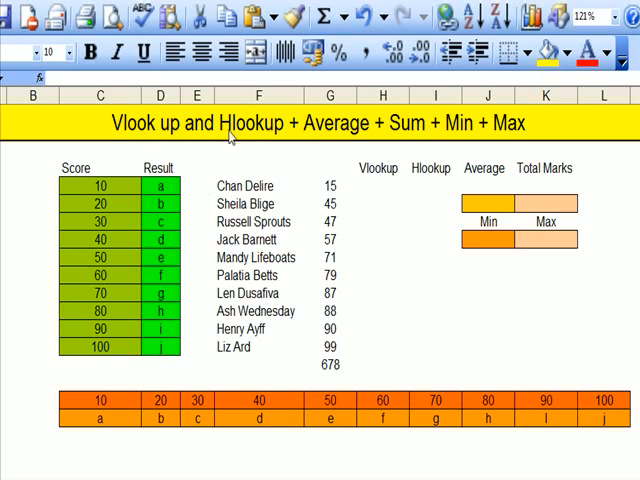
mouse_move(449, 135)
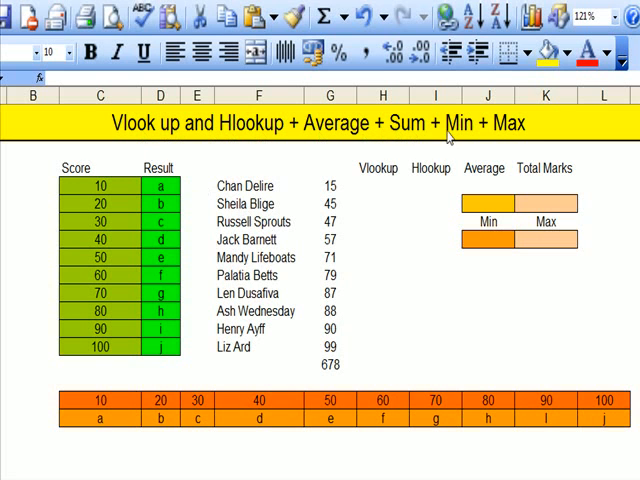
mouse_move(365, 399)
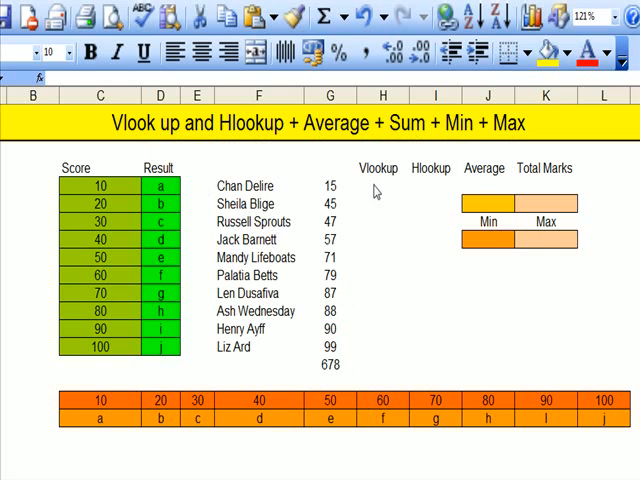
Insert a VLOOKUP function in cell H5 for the first student's score in G5.
left_click(382, 185)
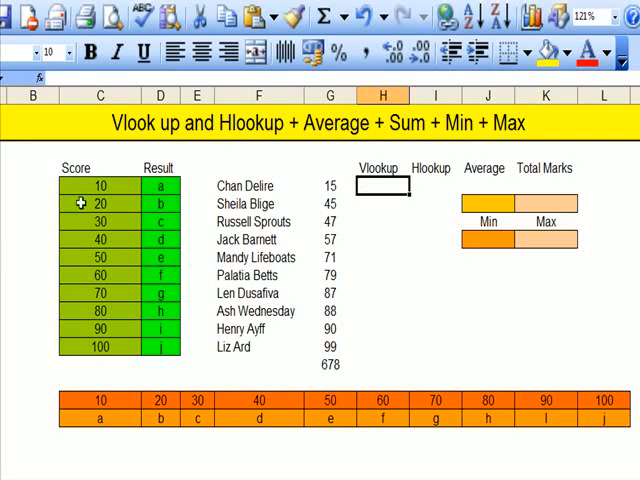
mouse_move(155, 285)
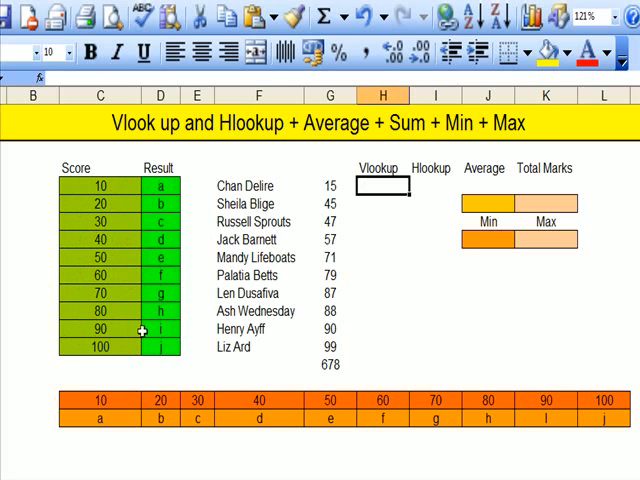
mouse_move(372, 204)
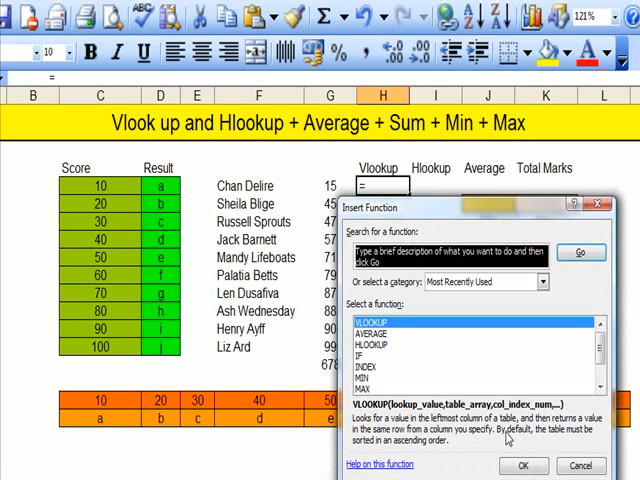
mouse_move(580, 437)
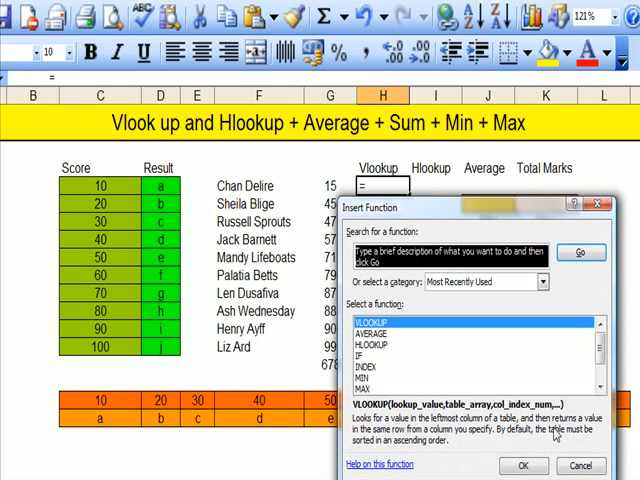
left_click(523, 465)
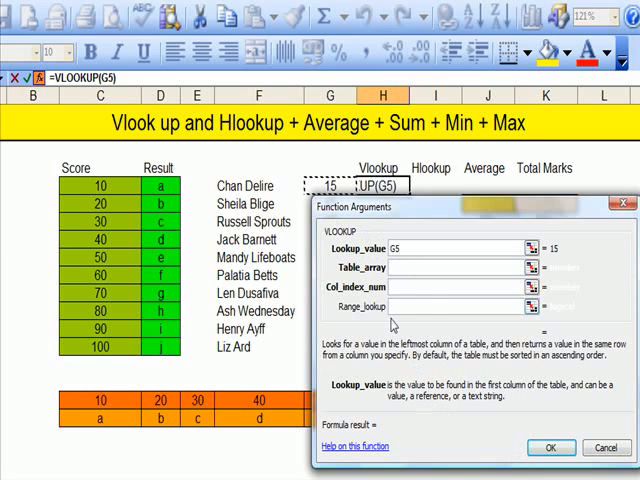
Set Table_array to absolute $C$5:$D$14 and Col_index_num to 2, returning grade a.
left_click(432, 268)
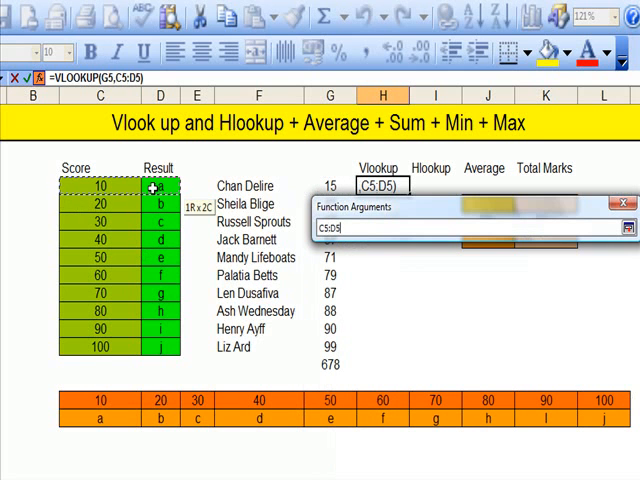
left_click_drag(152, 186, 152, 347)
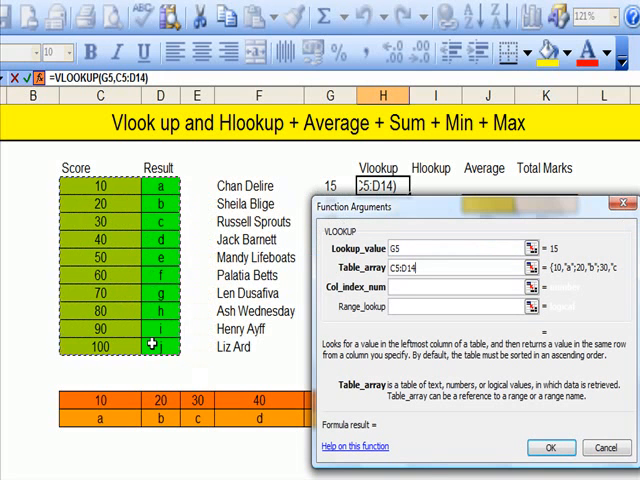
key("f4")
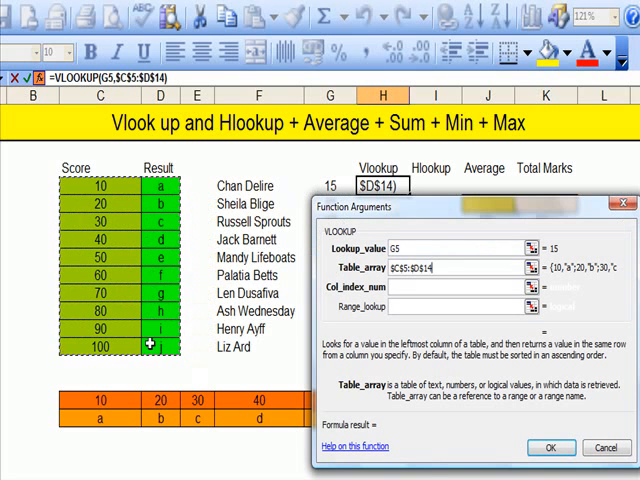
left_click(450, 286)
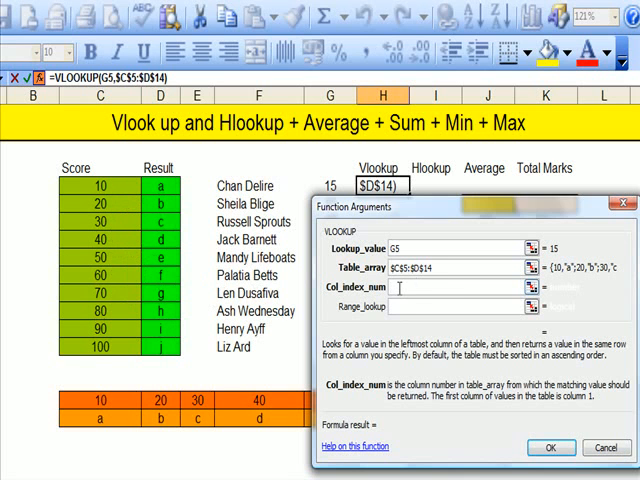
type("2")
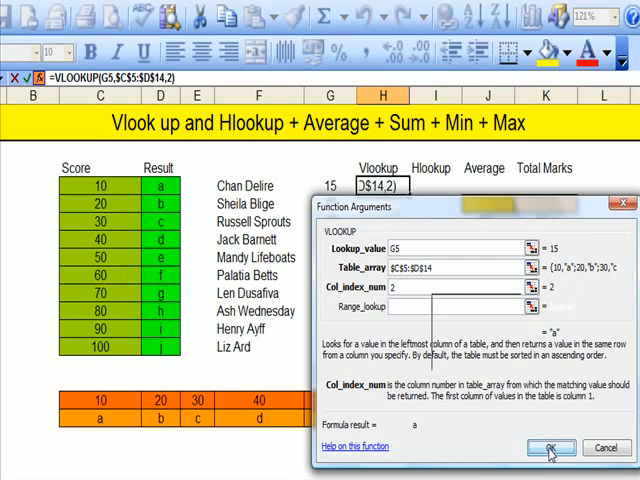
left_click(549, 447)
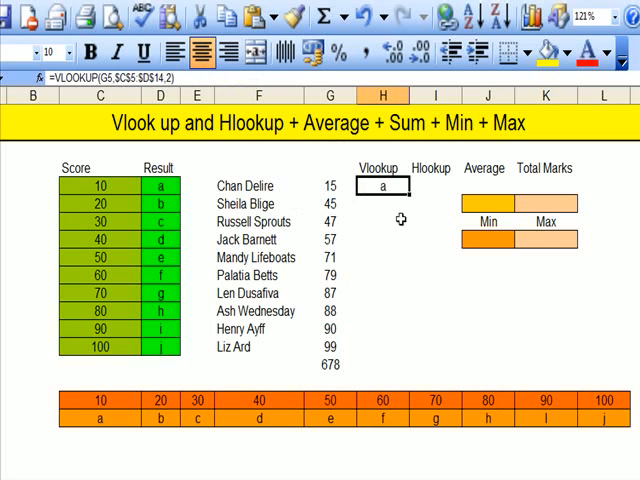
mouse_move(408, 192)
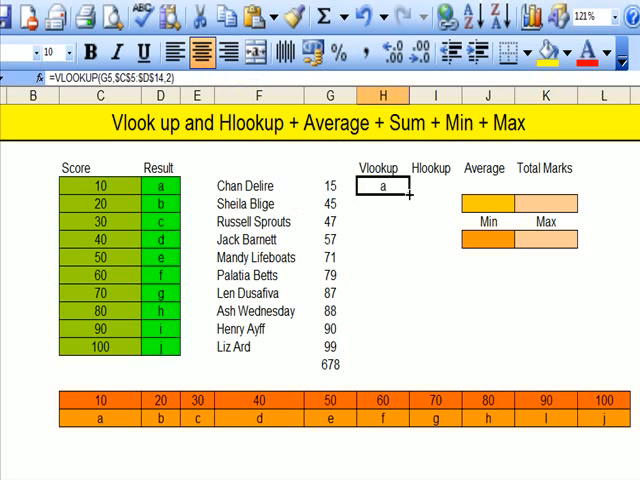
Fill the VLOOKUP formula from H5 down to H14 for all students.
left_click_drag(383, 188, 408, 362)
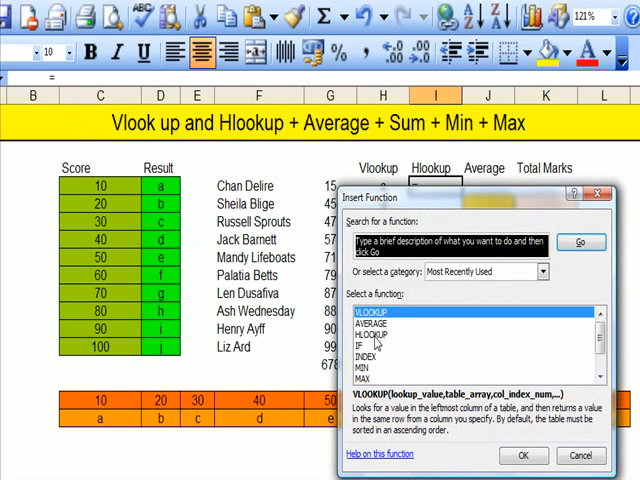
Insert HLOOKUP in cell I5, found under the All function category.
left_click(366, 323)
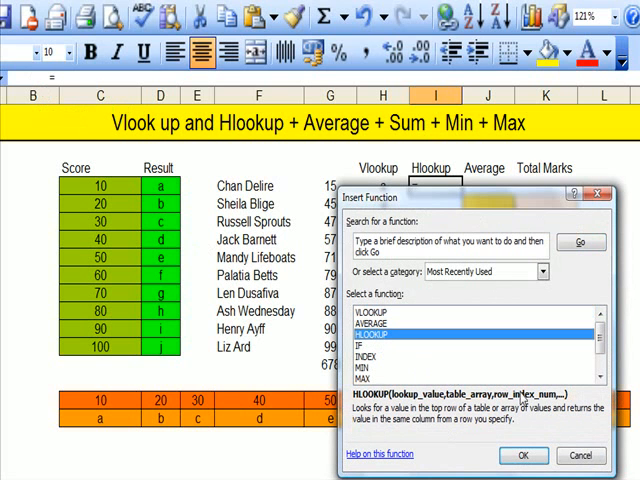
mouse_move(463, 342)
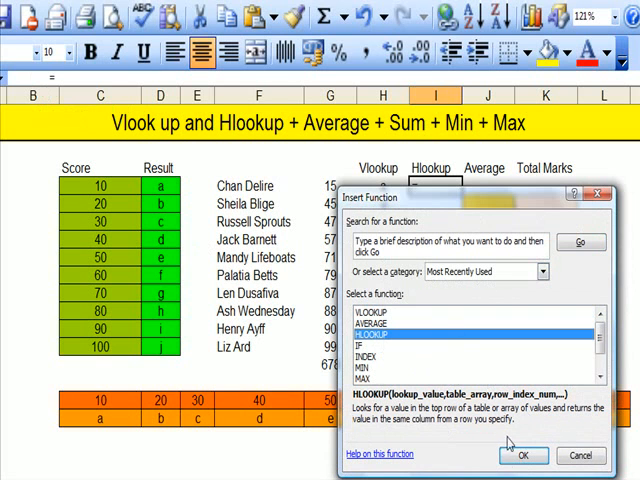
mouse_move(546, 294)
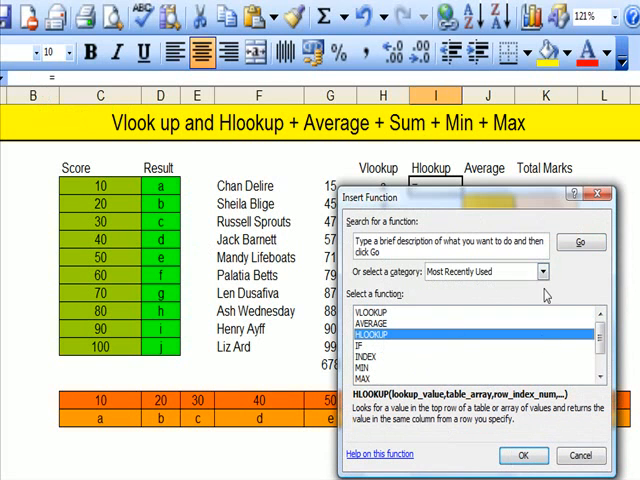
left_click(540, 271)
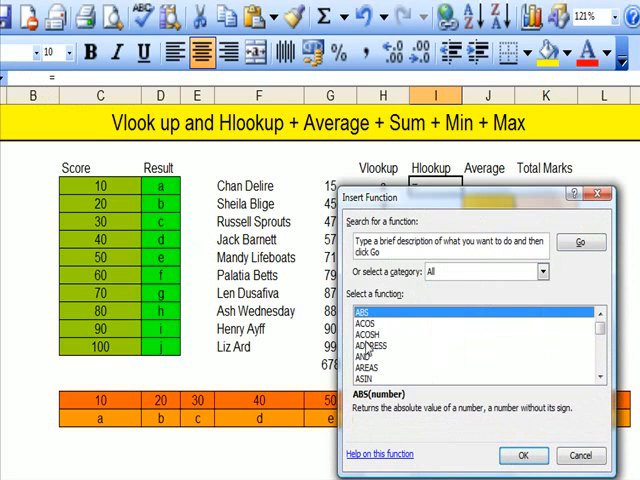
left_click(370, 344)
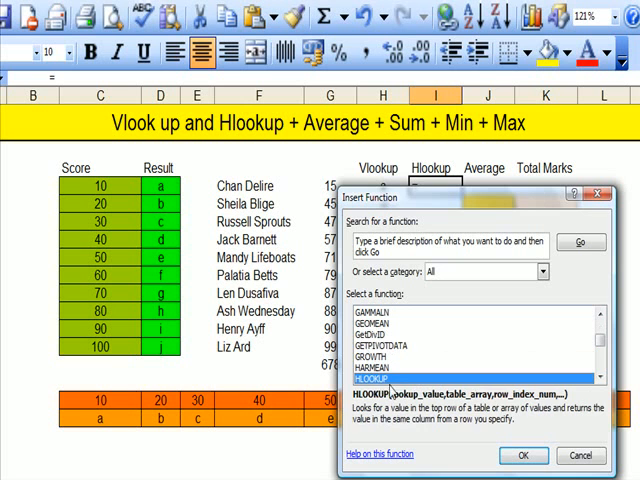
left_click(524, 456)
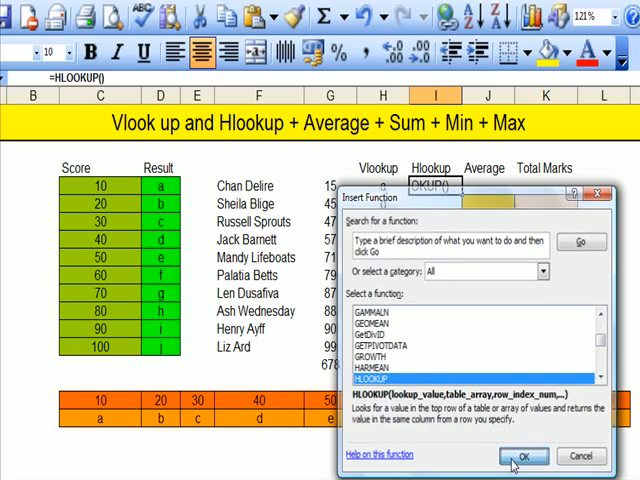
left_click(526, 456)
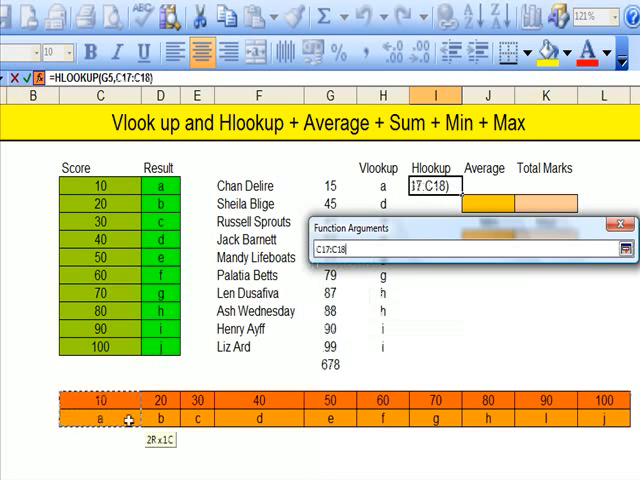
Complete HLOOKUP with G5, absolute table $C$17:$L$18 and row index 2.
left_click_drag(130, 418, 580, 418)
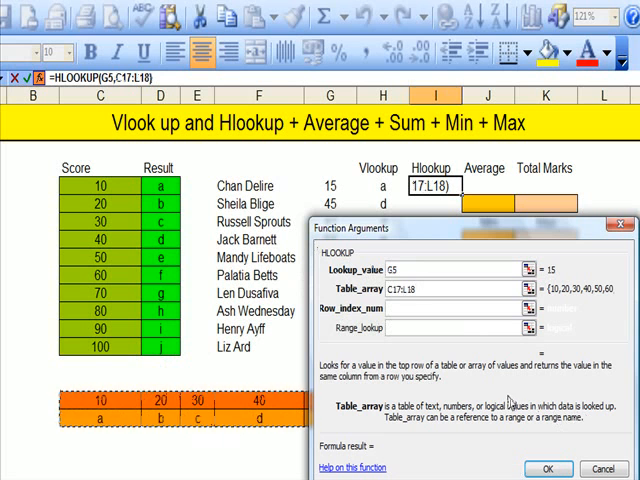
mouse_move(505, 400)
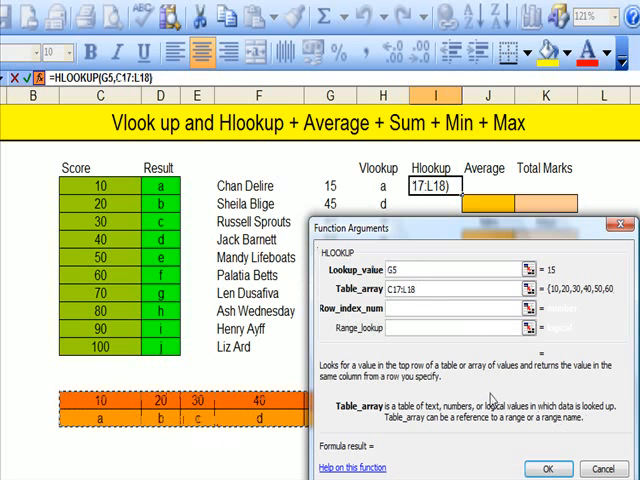
key("f4")
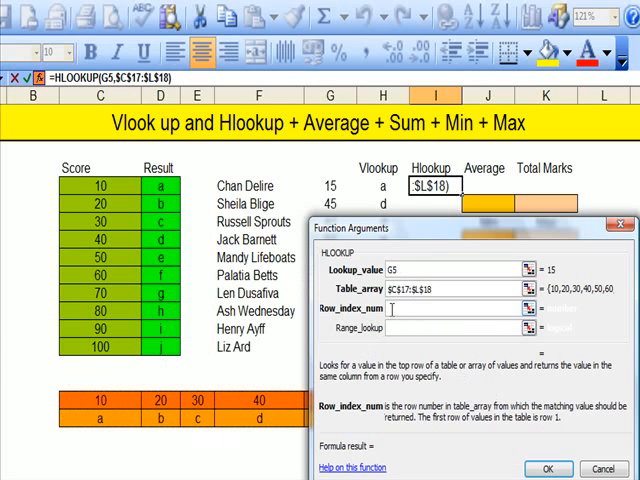
type("2")
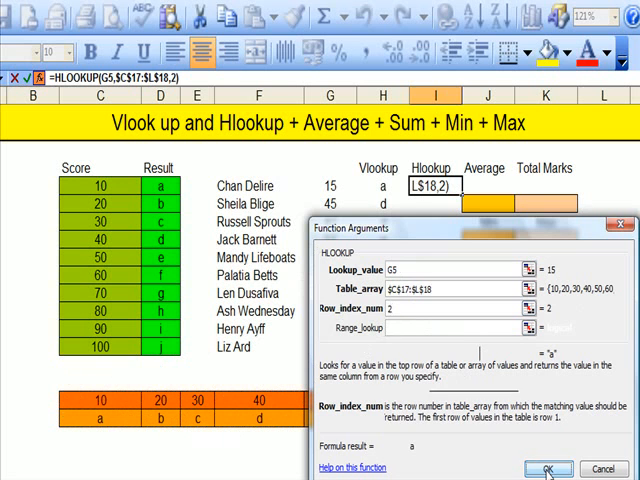
left_click(548, 469)
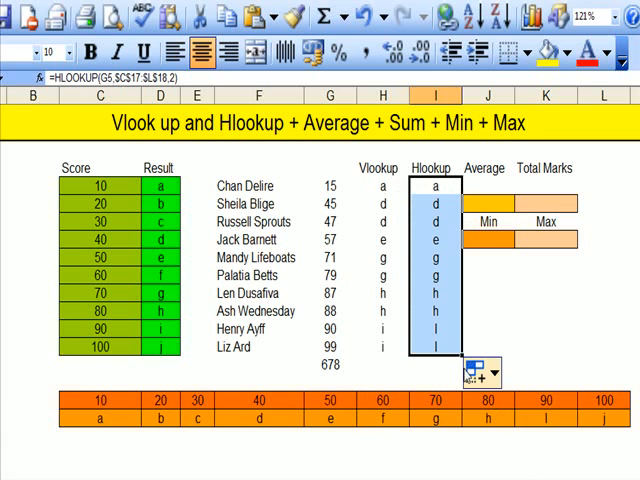
mouse_move(483, 178)
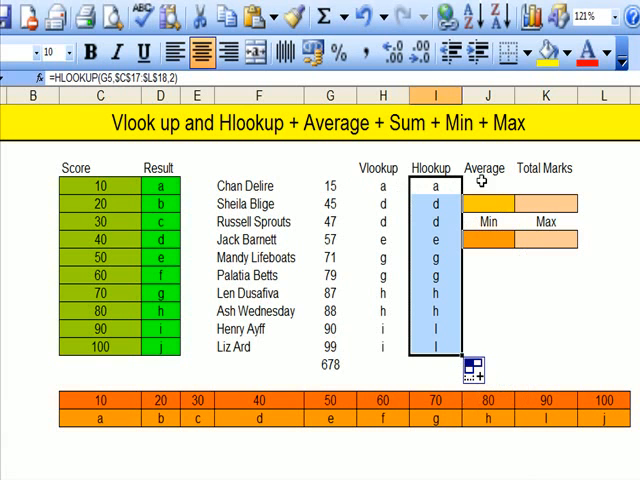
Select the Average cell J5 for the next formula.
left_click(487, 167)
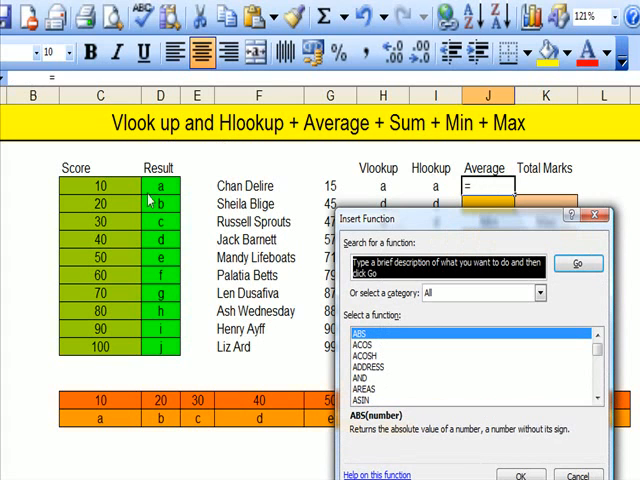
mouse_move(596, 400)
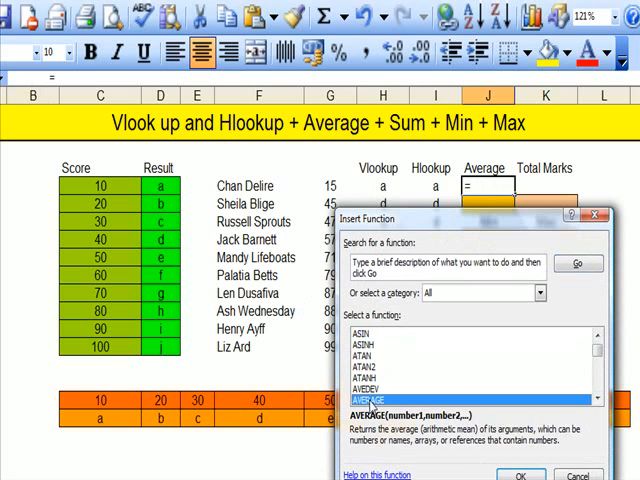
Enter AVERAGE over scores G5:G14 in J5, giving 67.8.
left_click(521, 474)
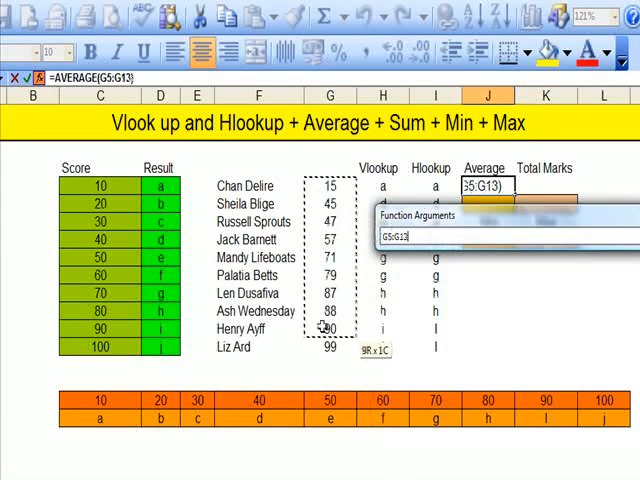
left_click_drag(330, 325, 330, 348)
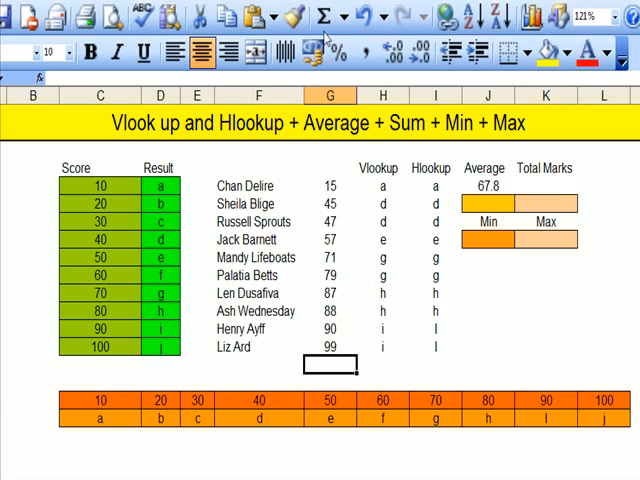
mouse_move(323, 17)
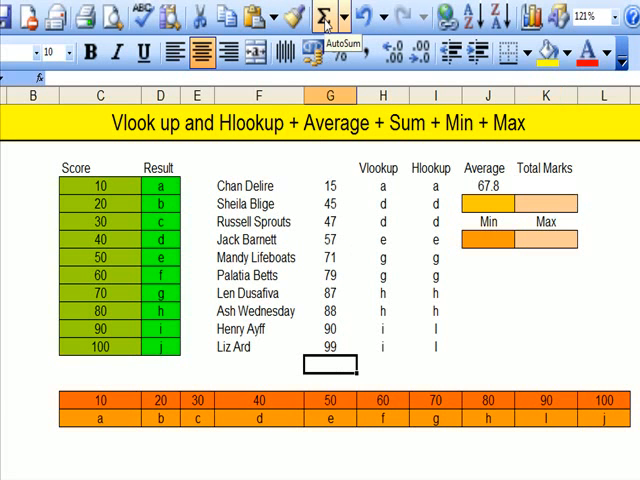
AutoSum the scores in G15 to 678 and select the Min cell J8.
left_click(323, 15)
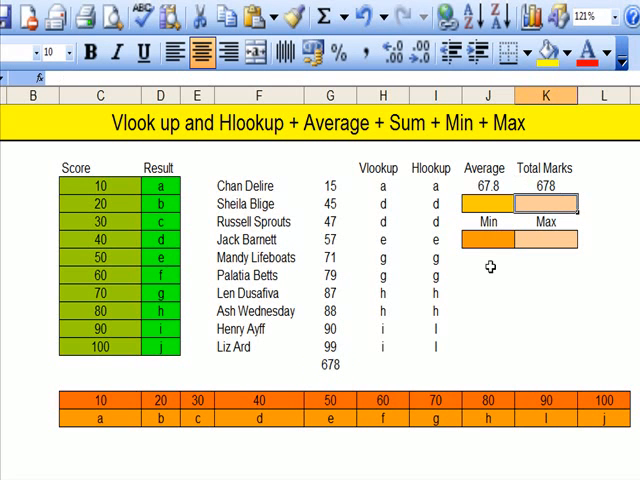
left_click(484, 258)
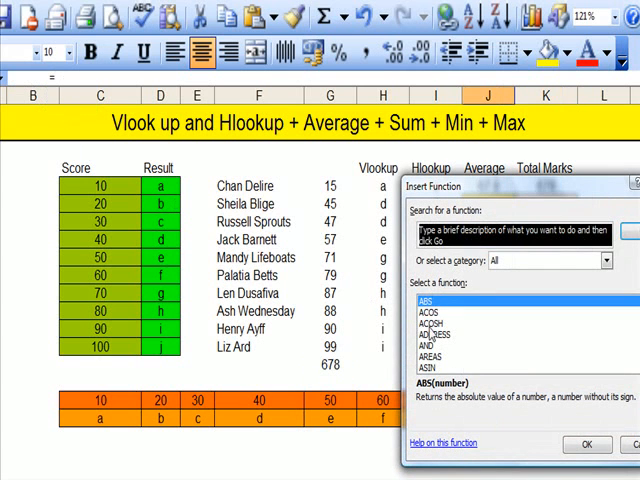
Enter MIN over G5:G14 in J8, showing 15.
left_click(434, 326)
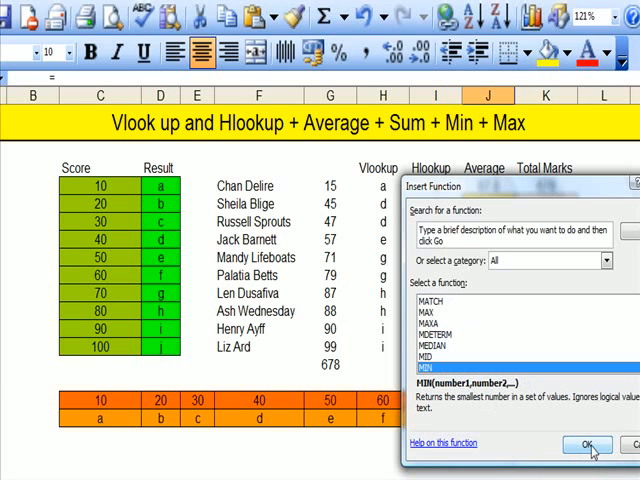
left_click(589, 444)
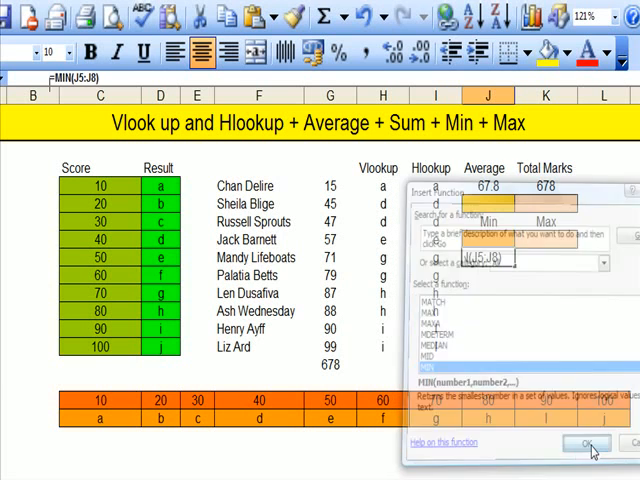
left_click(587, 443)
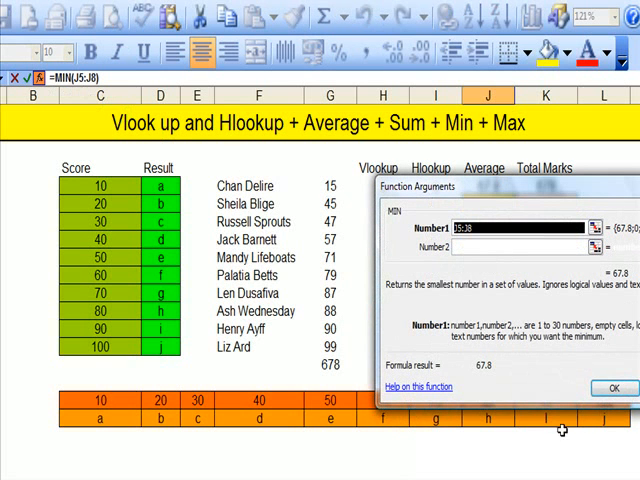
mouse_move(331, 186)
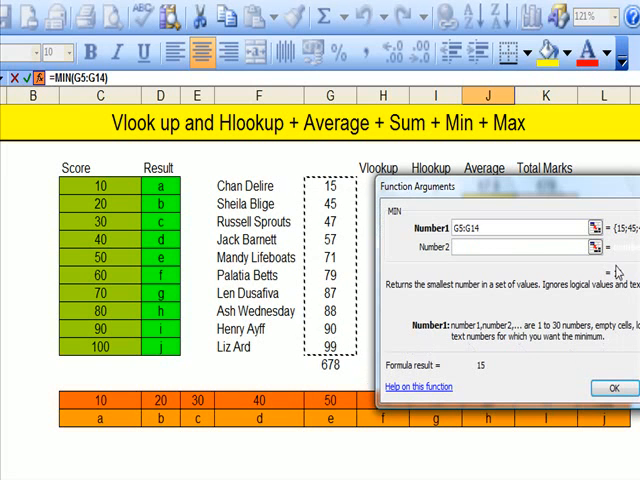
left_click(612, 388)
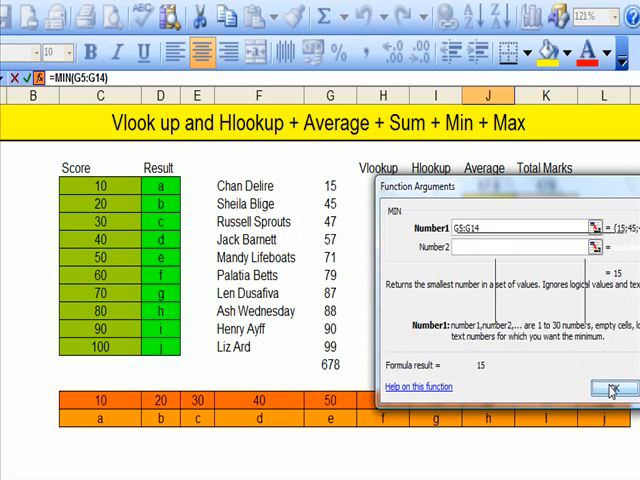
left_click(614, 389)
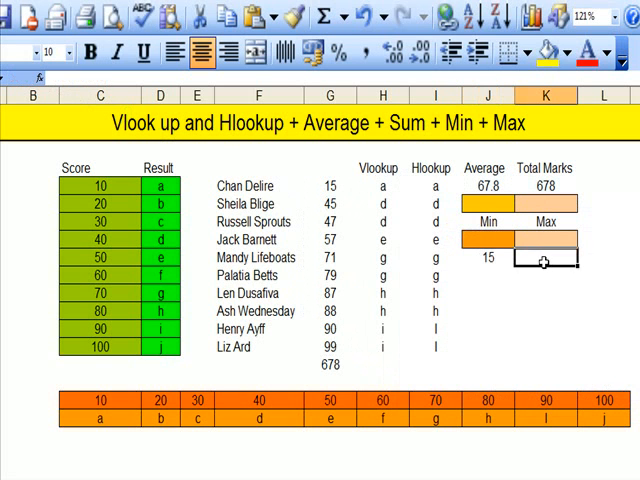
mouse_move(310, 207)
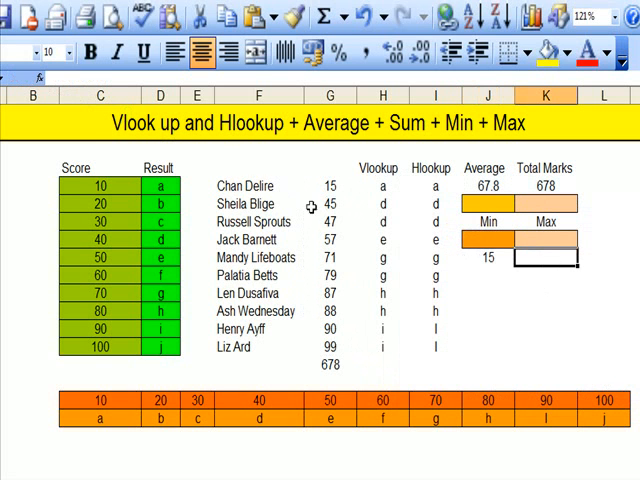
Enter MAX over G5:G14 in K8, showing 99.
left_click(37, 78)
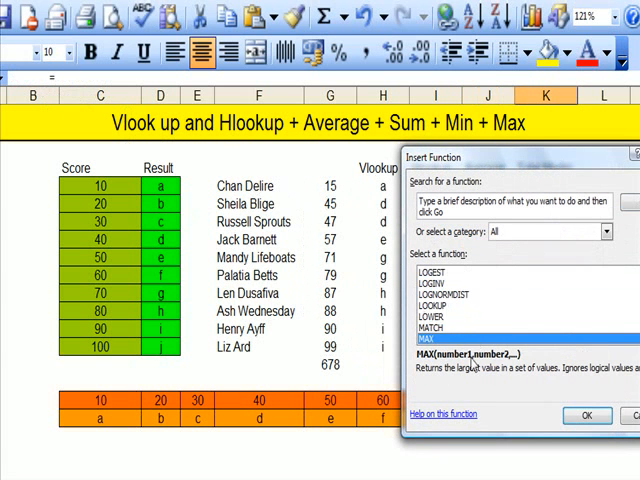
left_click(587, 415)
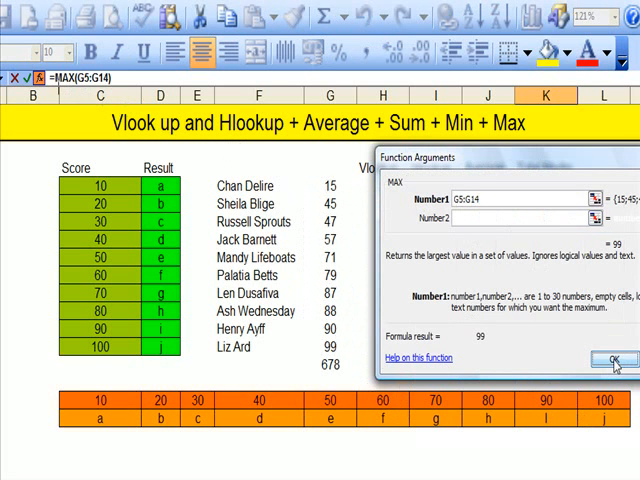
left_click(609, 358)
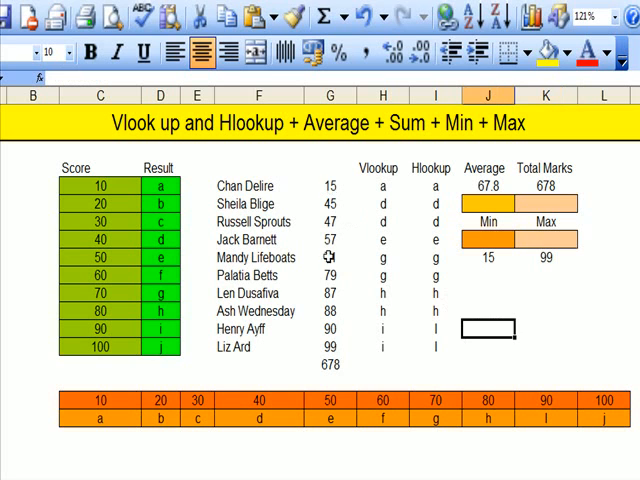
left_click(330, 275)
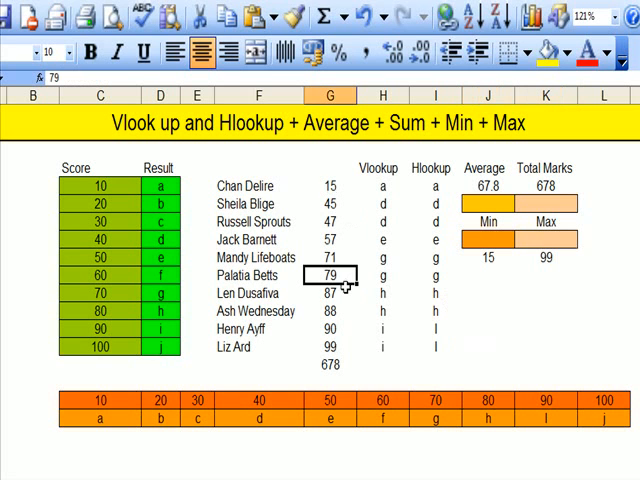